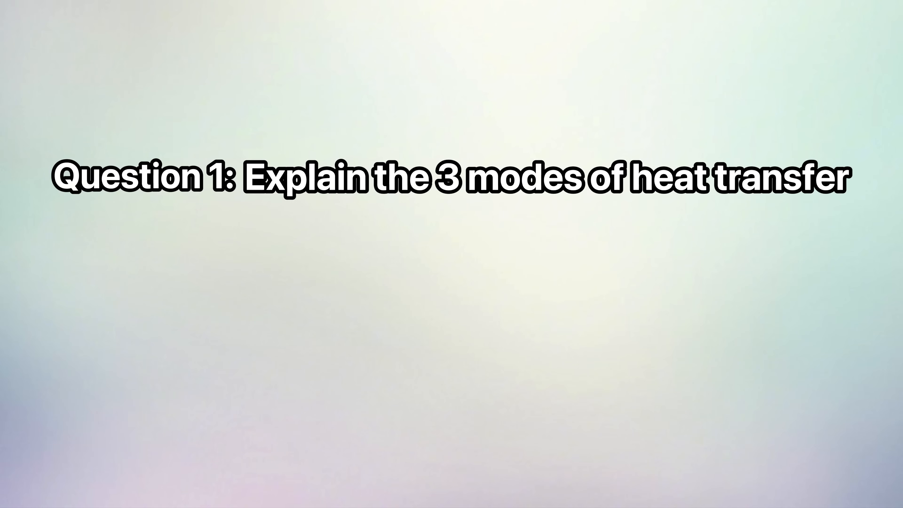
{"action": "type", "text": "Question 2:  Draw the stress strain curve for"}
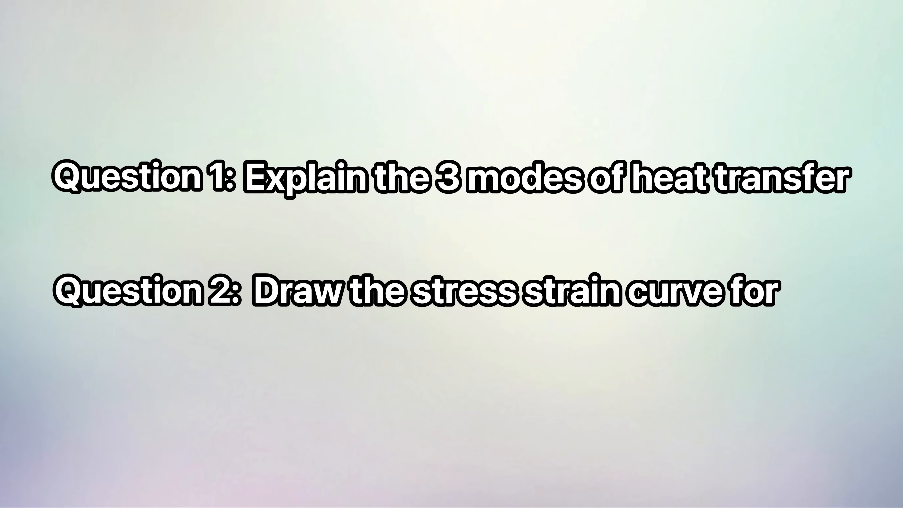